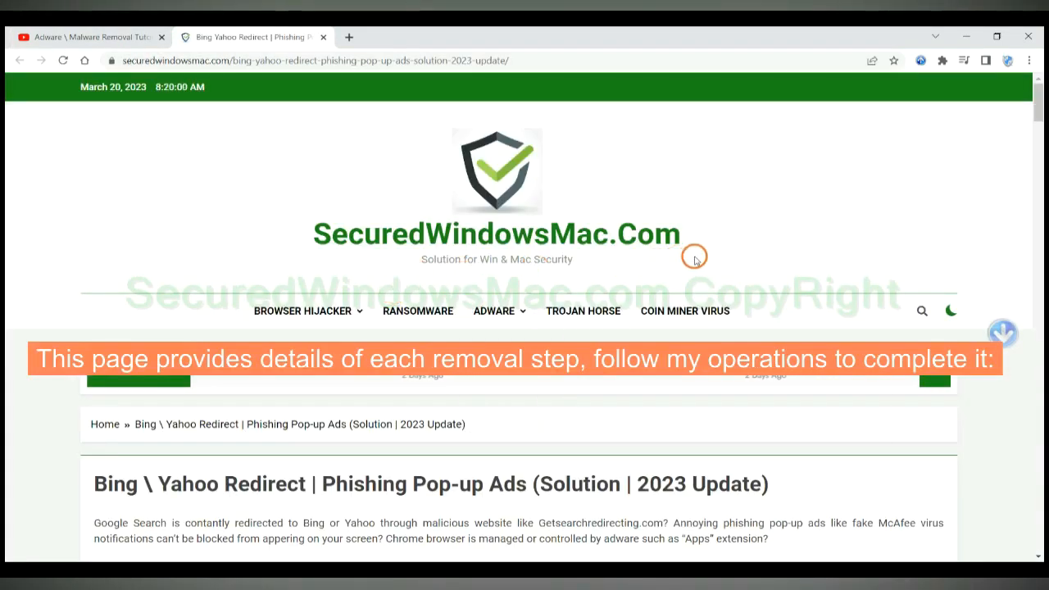
# - Download the SpyHunter for Windows installer and keep it past Chrome's harmful-file warning
pyautogui.scroll(-3)
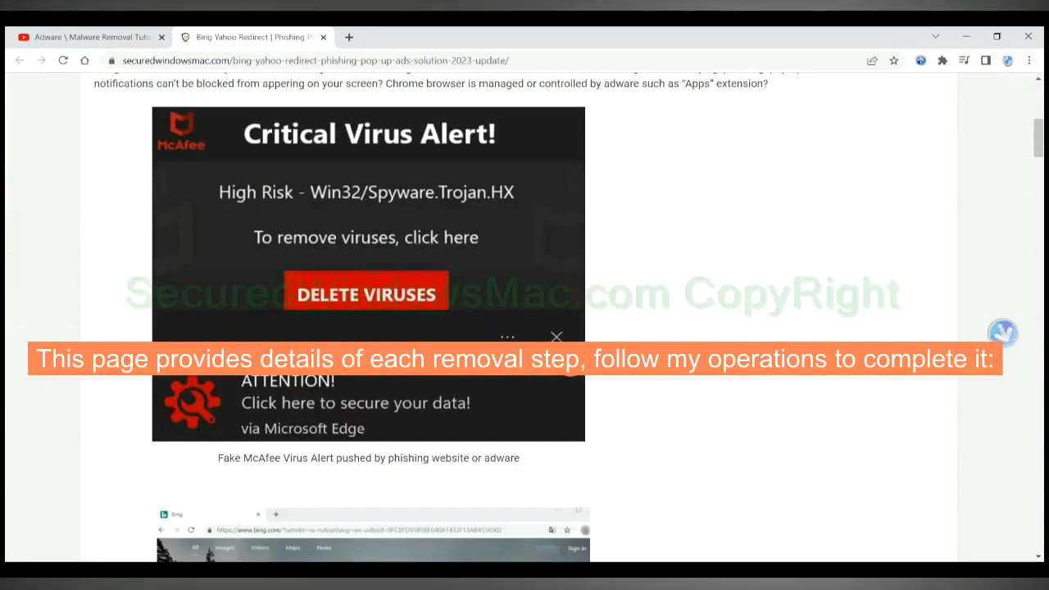
pyautogui.scroll(-3)
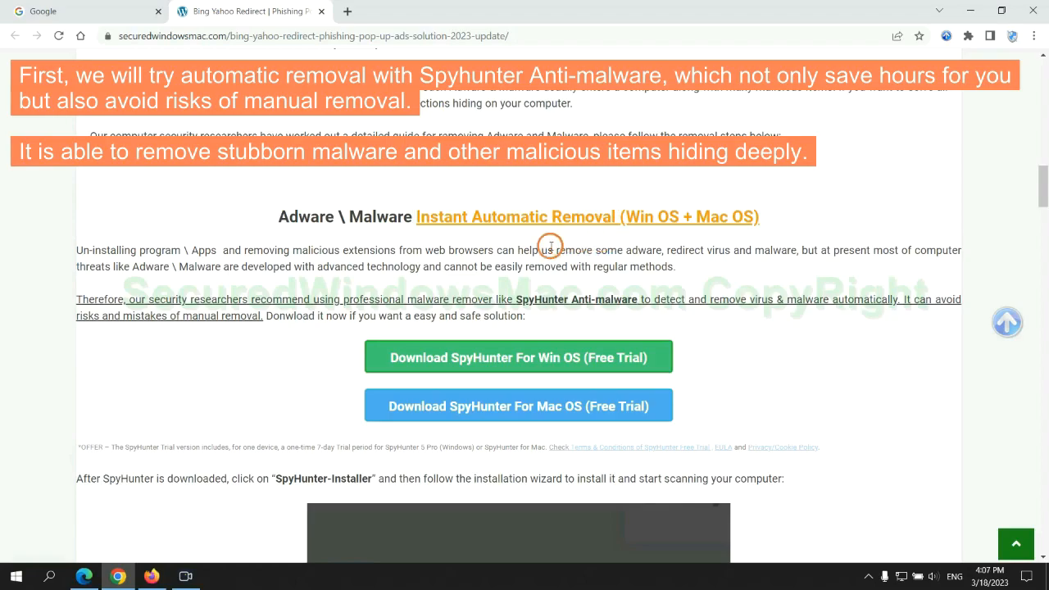
pyautogui.moveTo(395, 242)
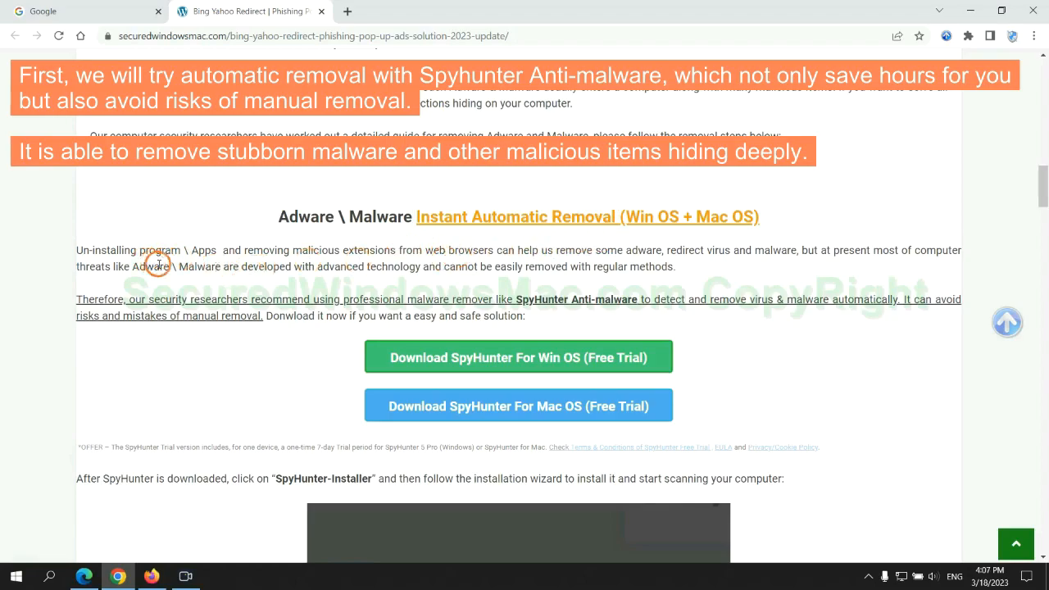
pyautogui.scroll(-3)
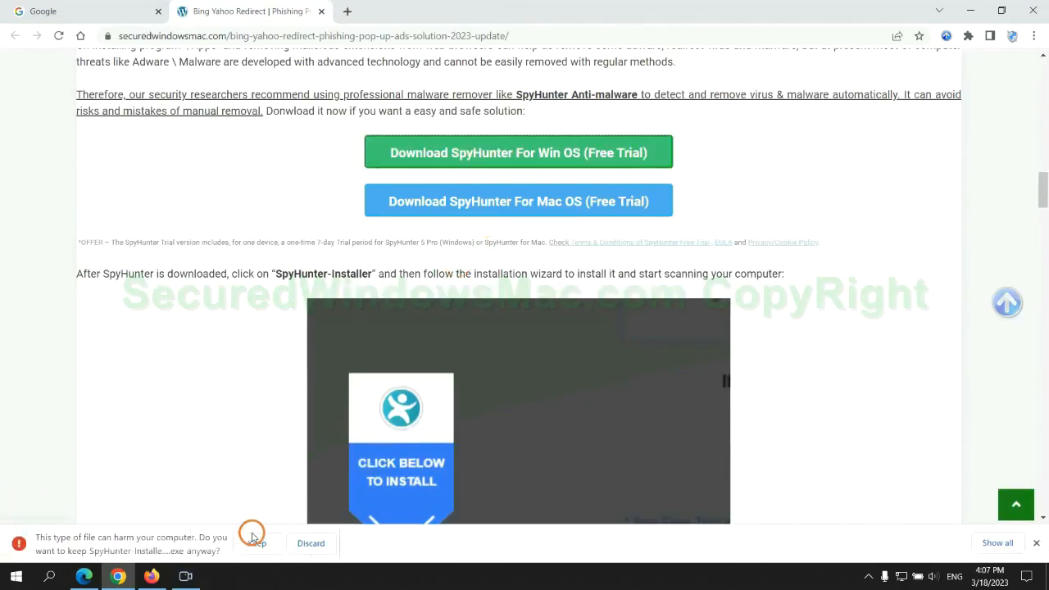
pyautogui.click(256, 543)
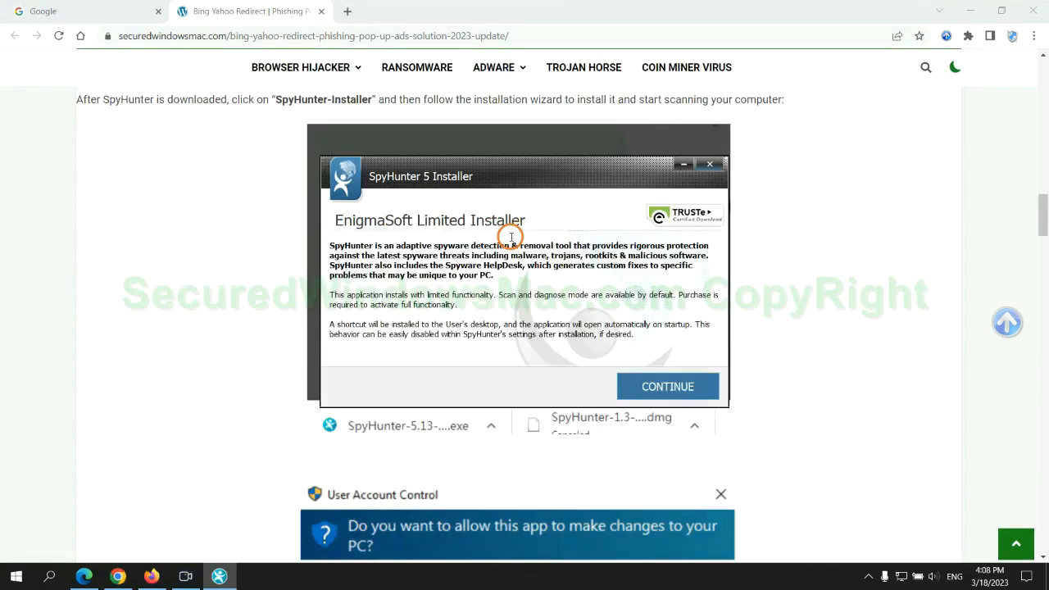
pyautogui.moveTo(517, 194)
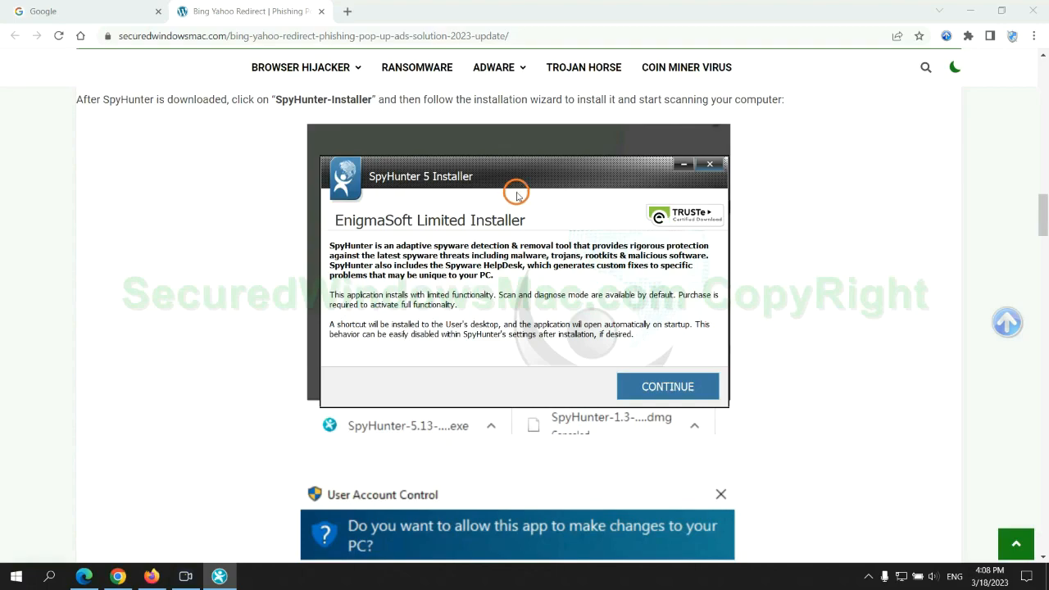
# - Continue past the SpyHunter 5 intro and accept the EULA and Privacy Policy
pyautogui.click(667, 386)
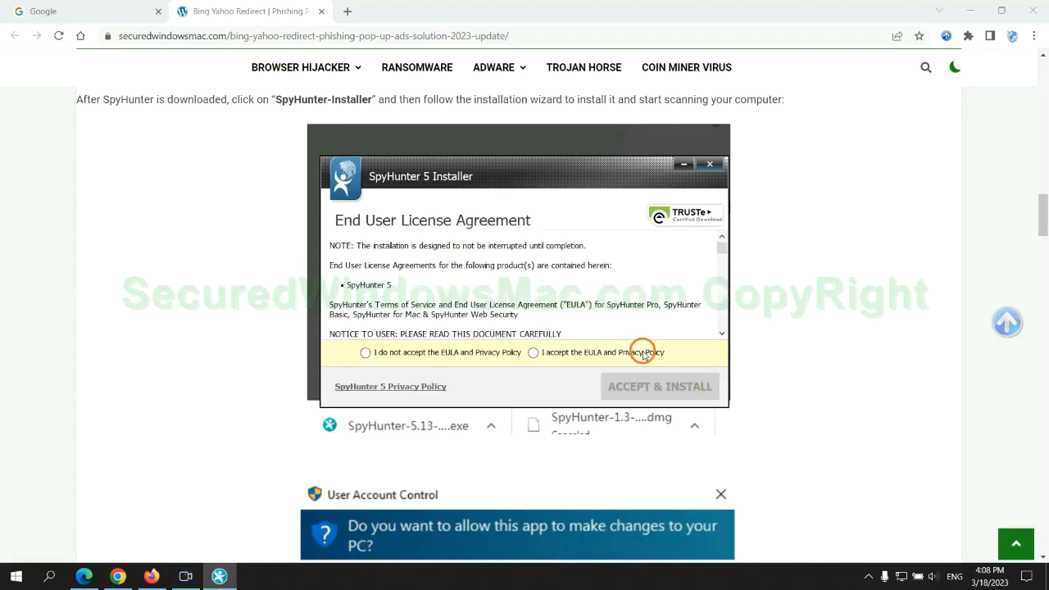
pyautogui.click(534, 353)
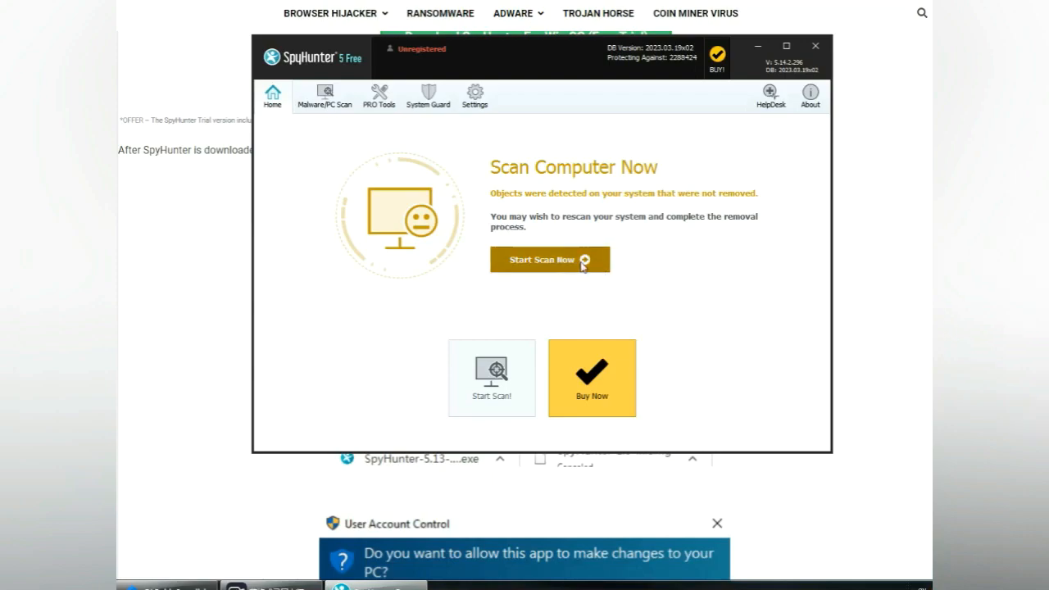
# - Scan the computer with SpyHunter, proceed from the results, and choose the 7-day free trial
pyautogui.click(550, 260)
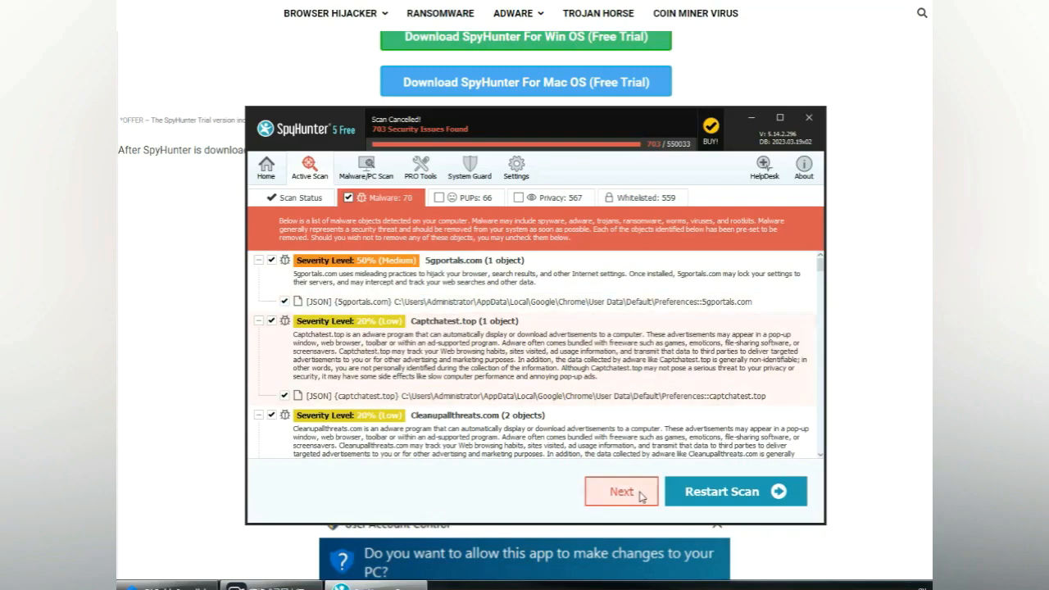
pyautogui.click(621, 491)
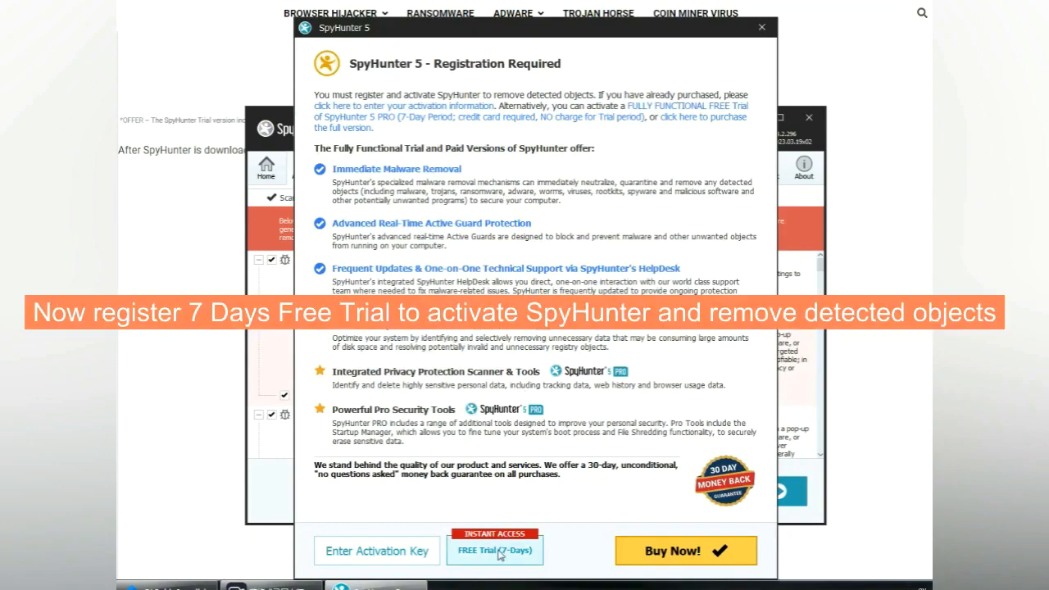
pyautogui.click(495, 550)
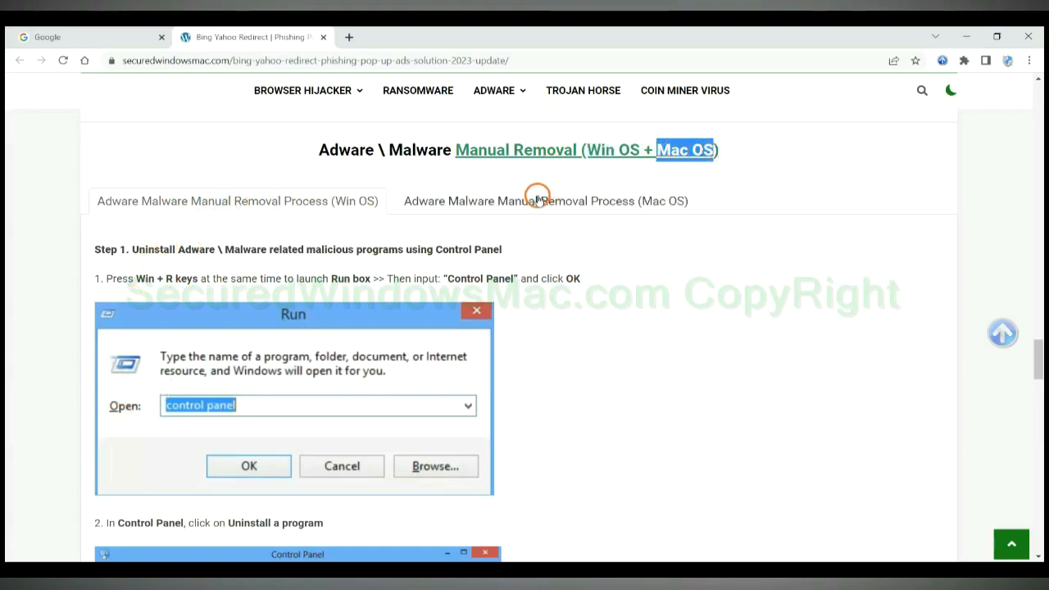
# - Show the Adware Malware Manual Removal Process (Win OS) tab and highlight Step 1's title
pyautogui.click(545, 200)
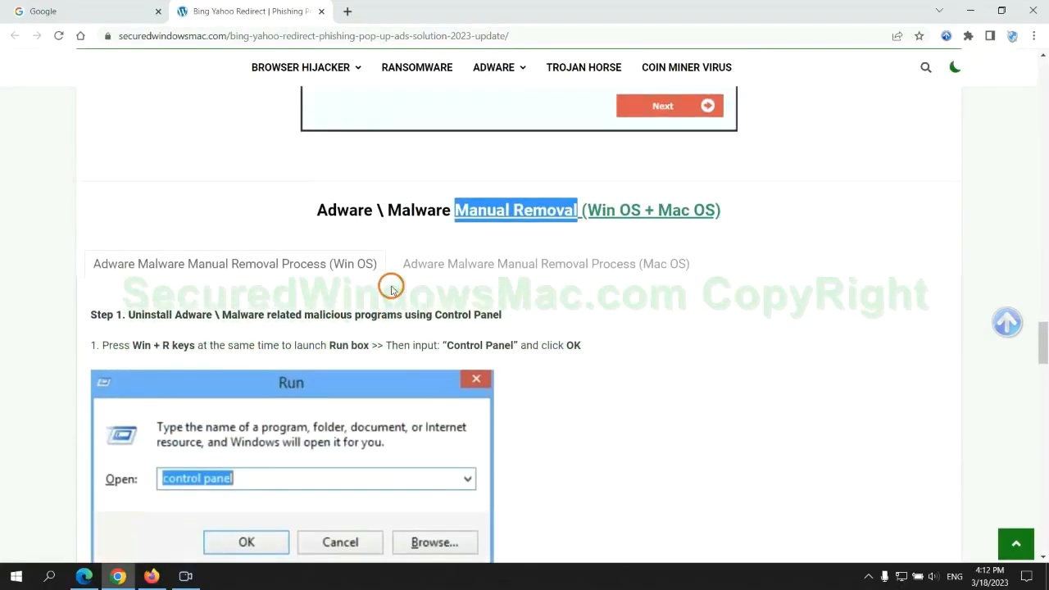
pyautogui.scroll(-3)
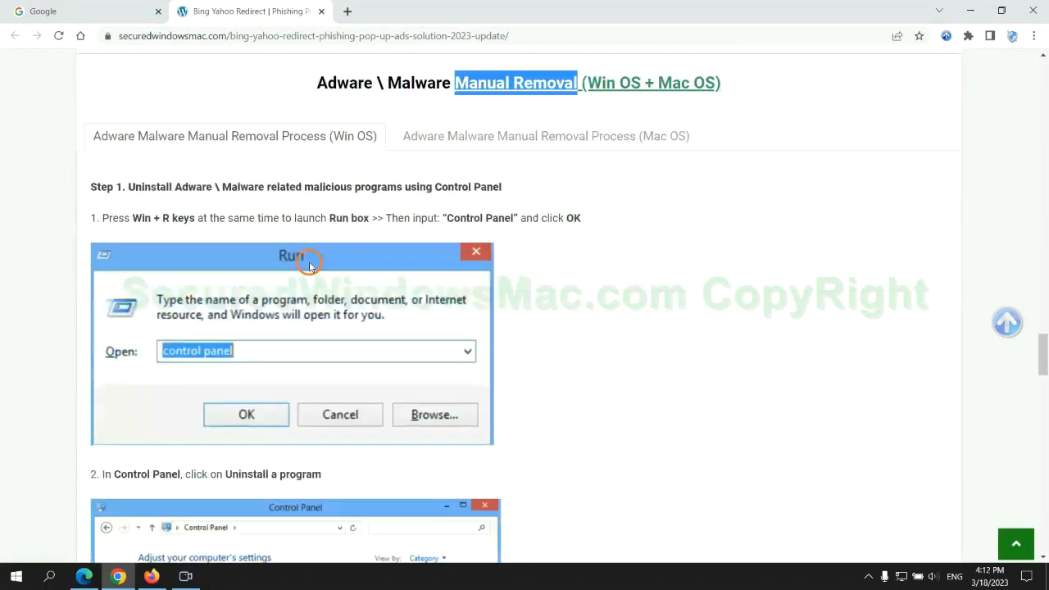
pyautogui.scroll(-3)
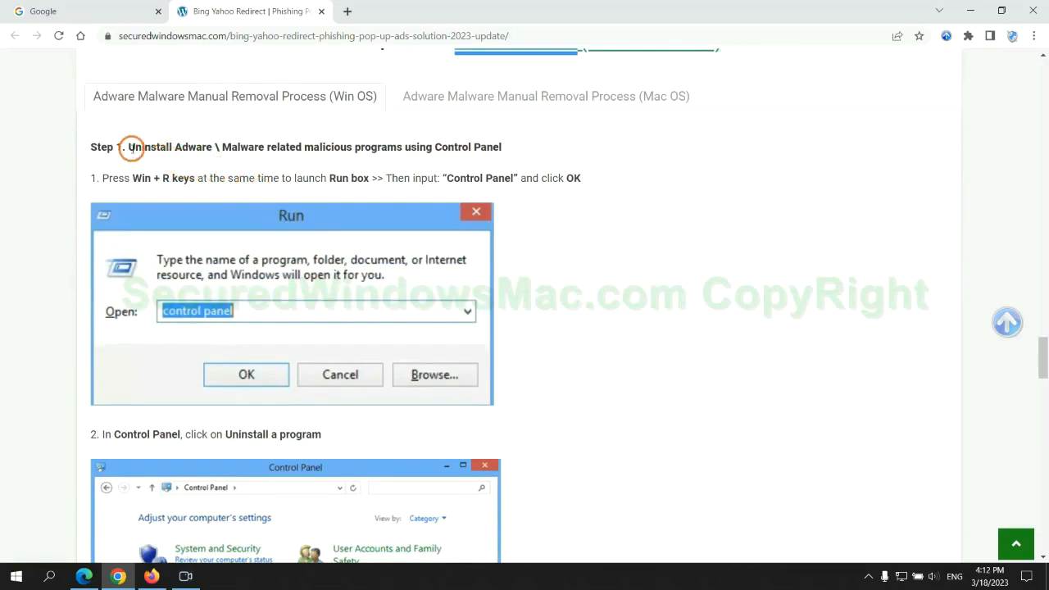
pyautogui.moveTo(129, 146); pyautogui.dragTo(348, 147)
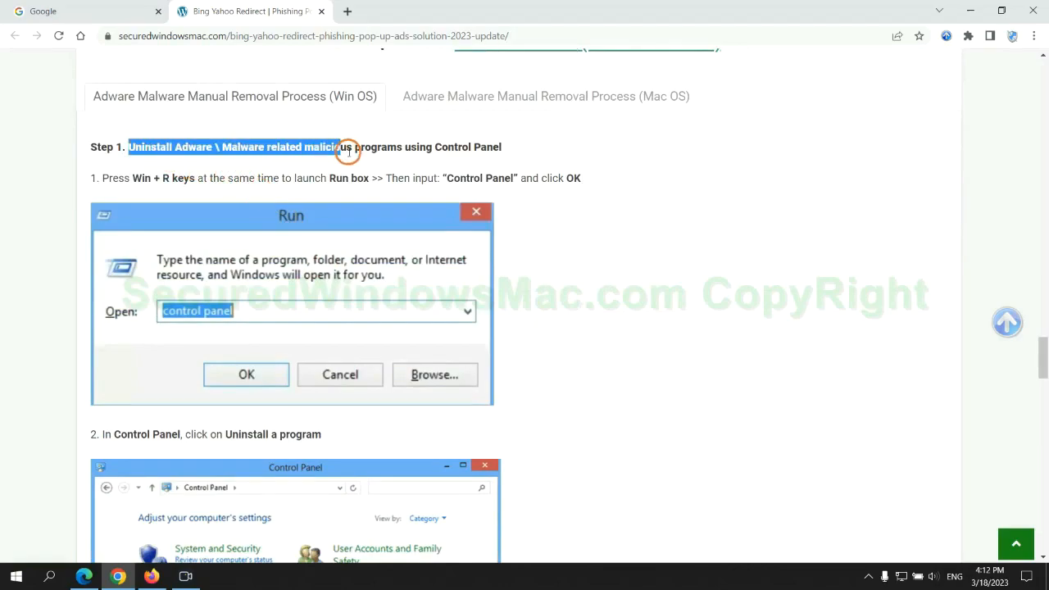
pyautogui.scroll(-3)
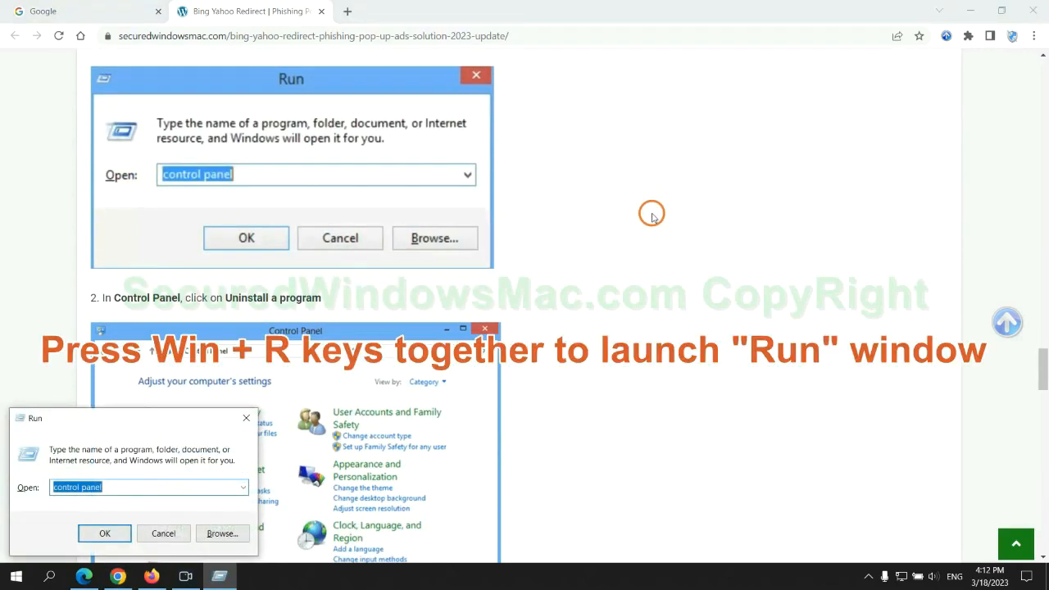
# - Run 'control' and choose Uninstall/Change on Lantern in Programs and Features
pyautogui.write('control')
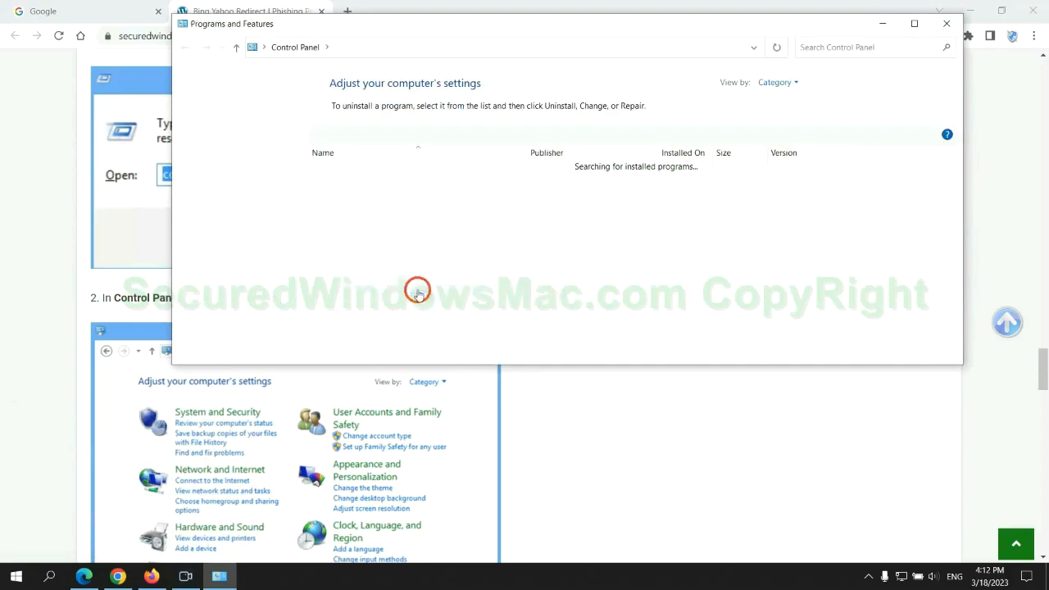
pyautogui.rightClick(339, 193)
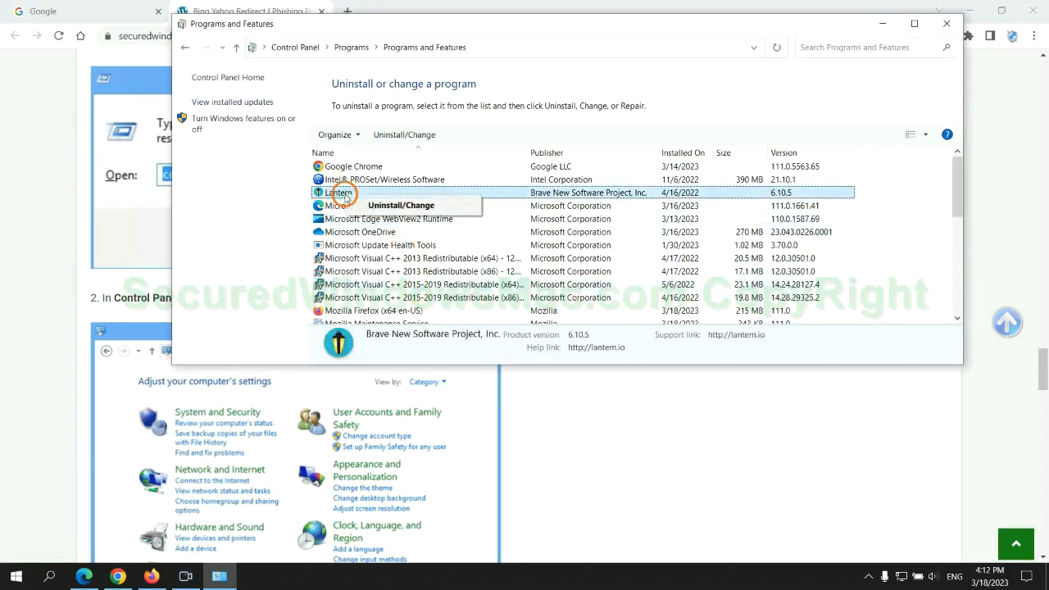
pyautogui.click(947, 22)
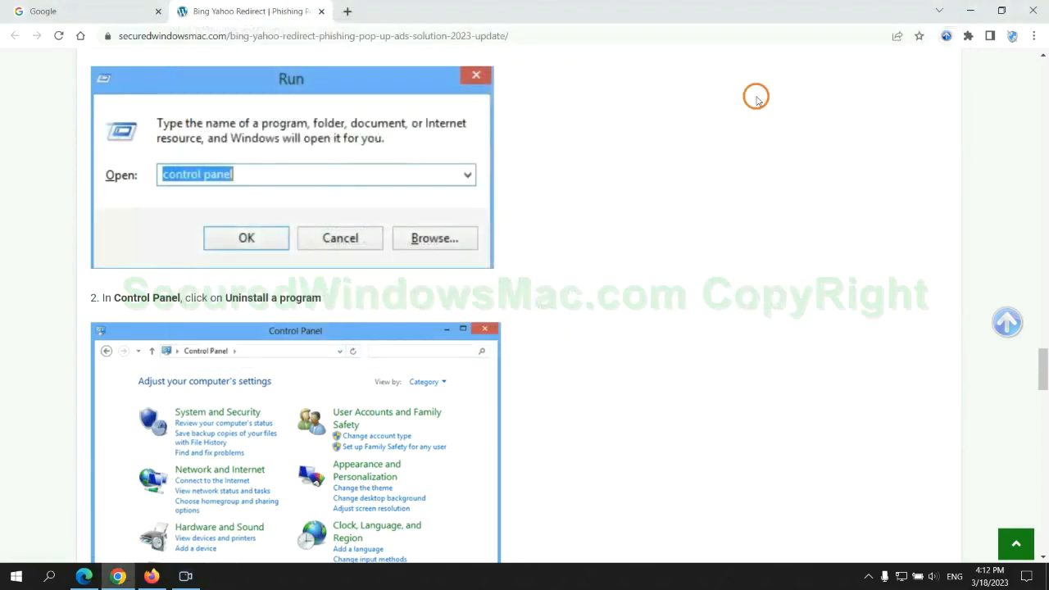
pyautogui.scroll(-3)
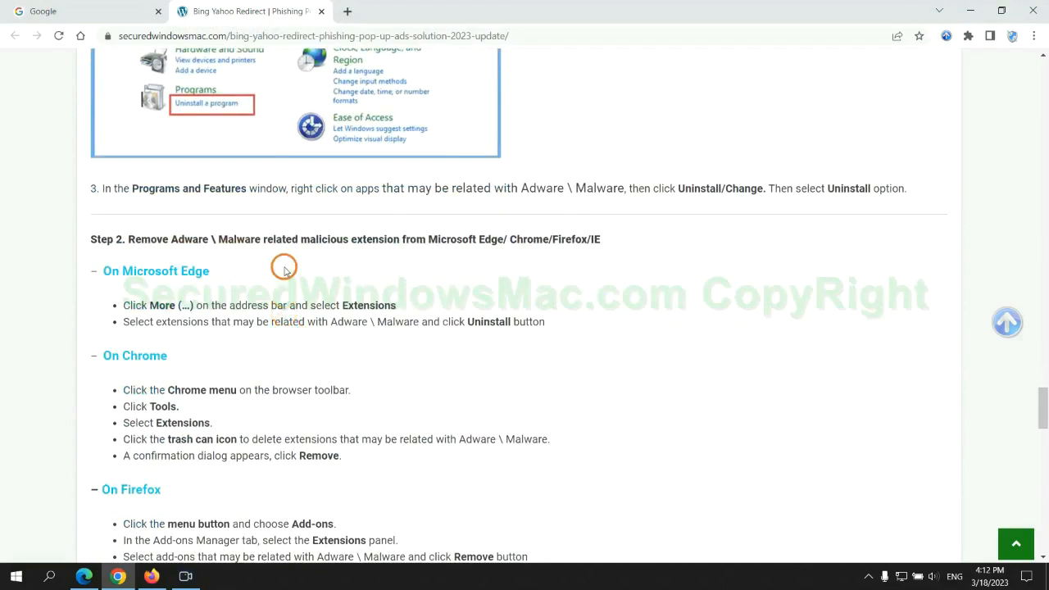
pyautogui.moveTo(421, 264)
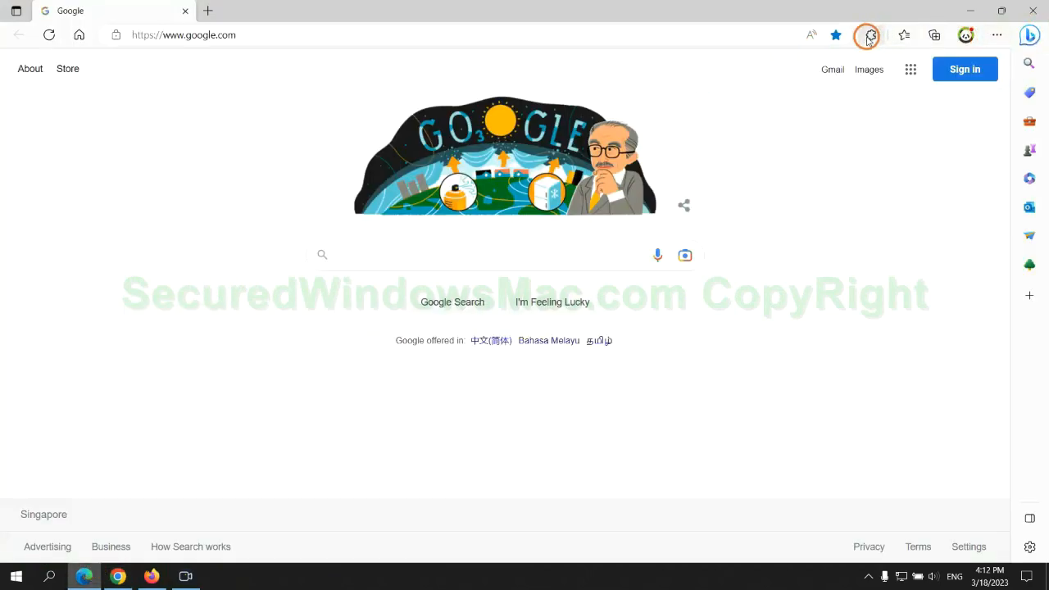
# - Toggle off McAfee WebAdvisor on Edge's Manage extensions page
pyautogui.click(871, 35)
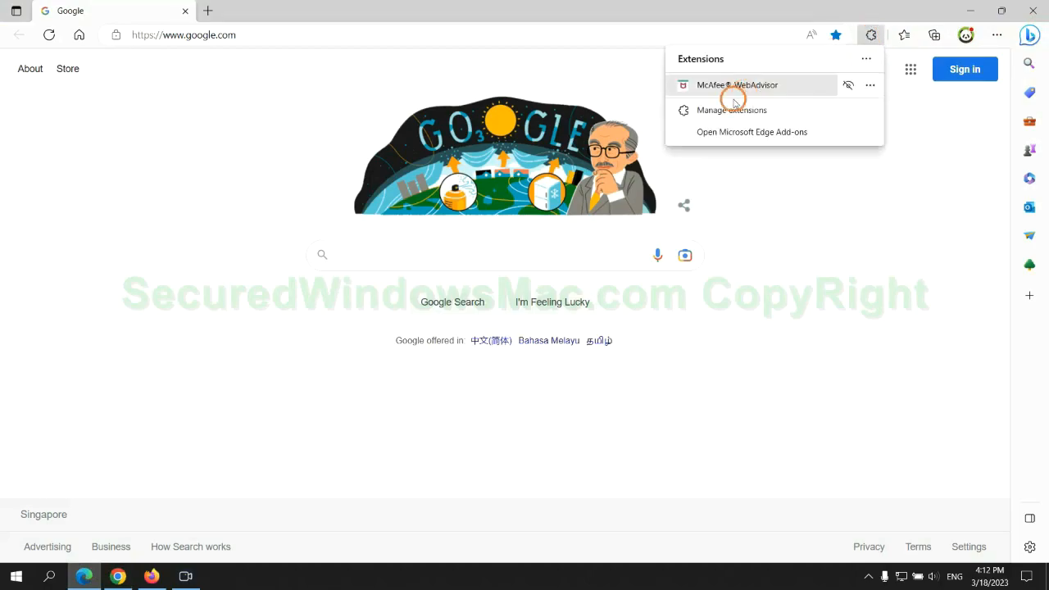
pyautogui.click(731, 110)
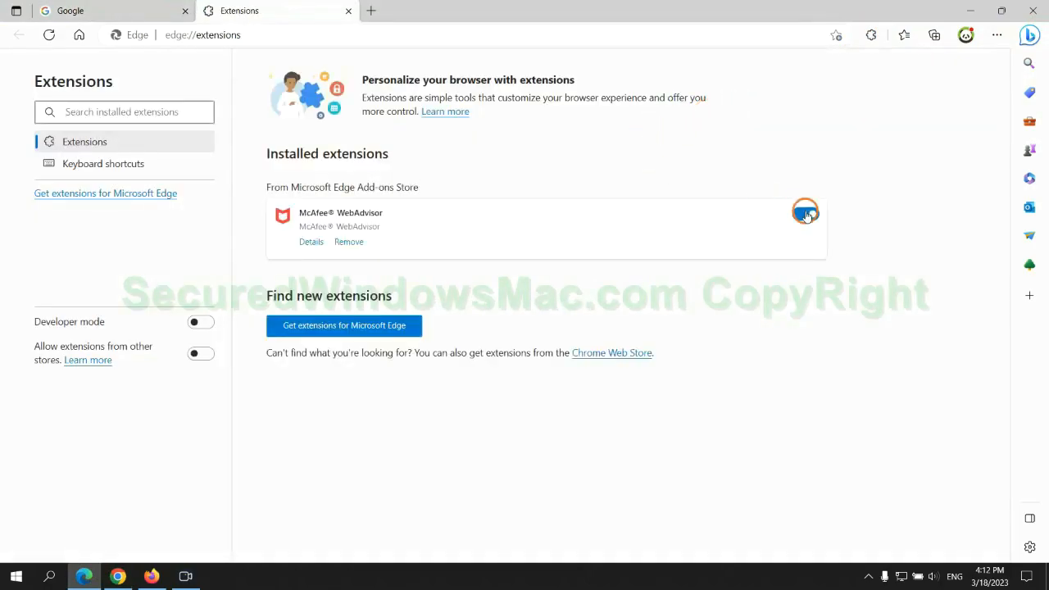
pyautogui.click(806, 214)
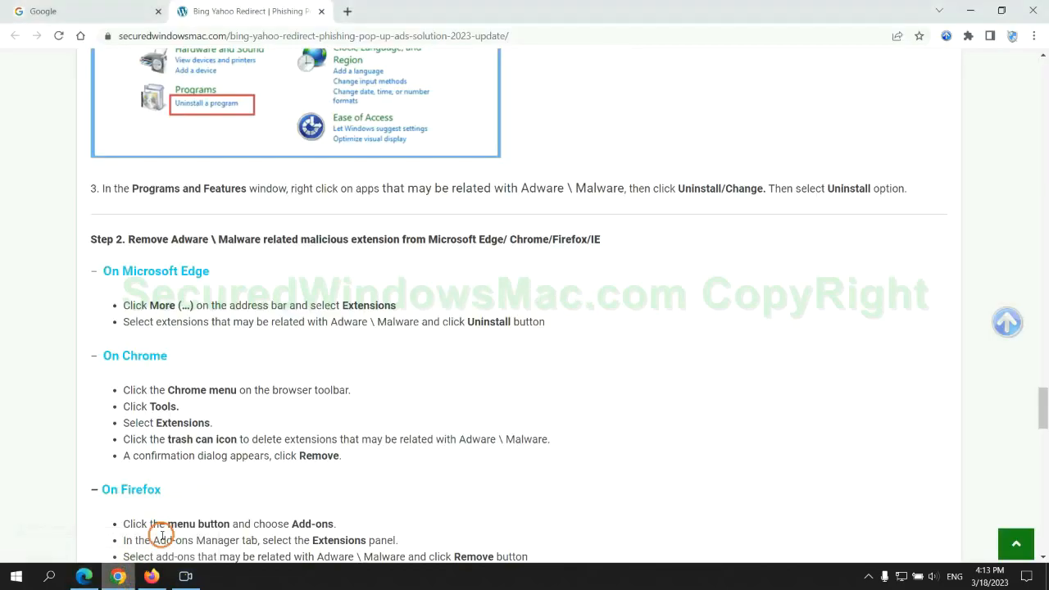
pyautogui.moveTo(968, 37)
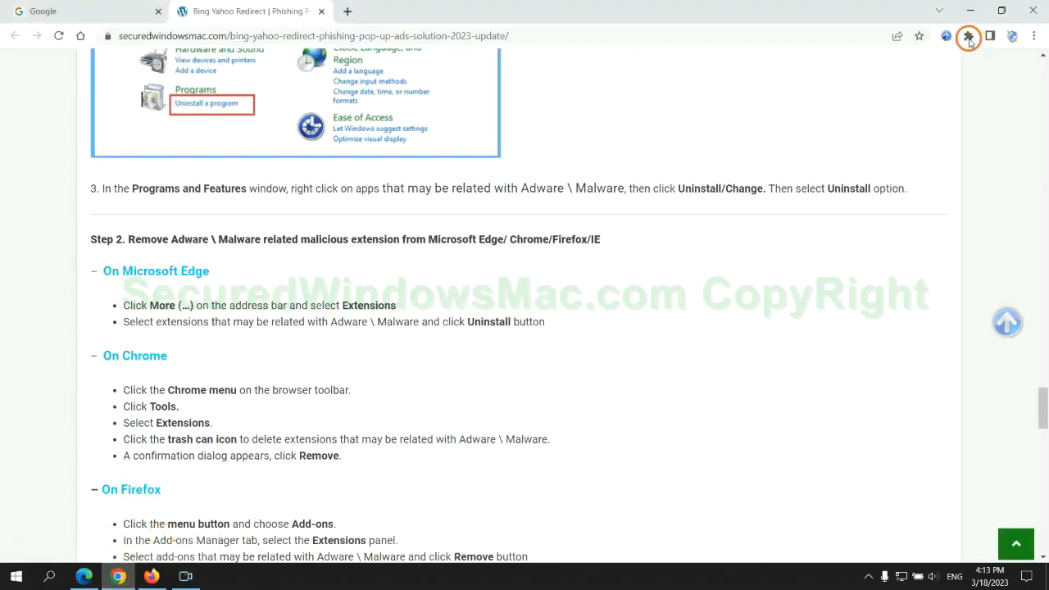
# - Remove the Ecosia extension from Chrome's Manage extensions page
pyautogui.click(969, 38)
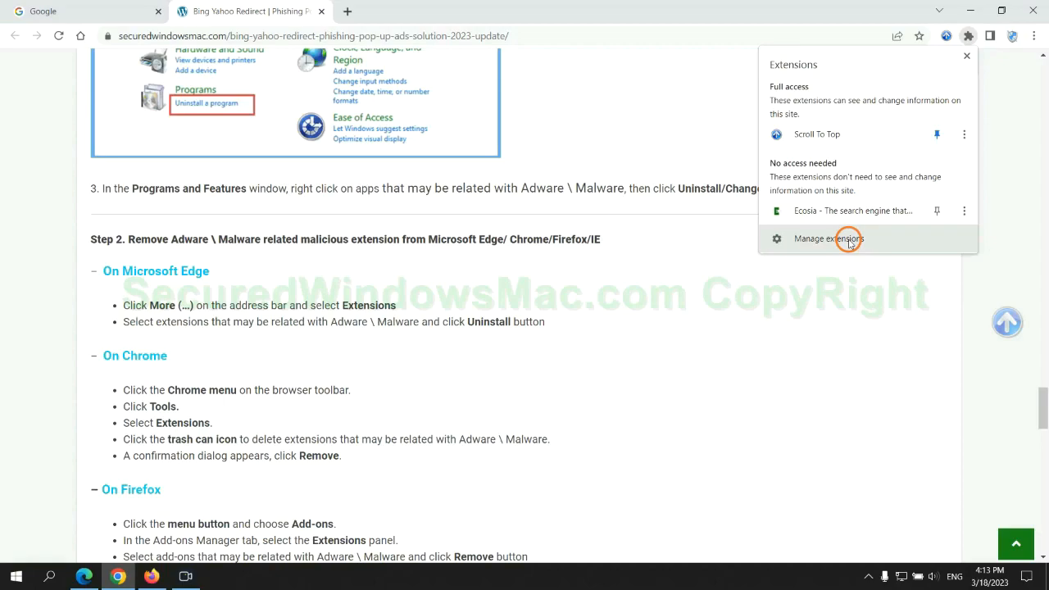
pyautogui.click(829, 239)
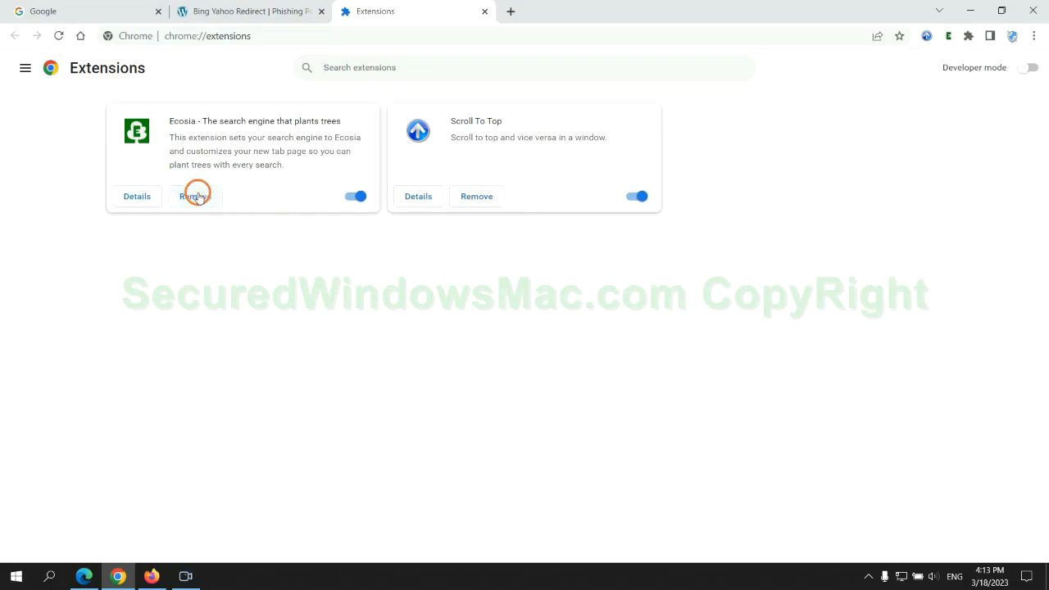
pyautogui.click(195, 196)
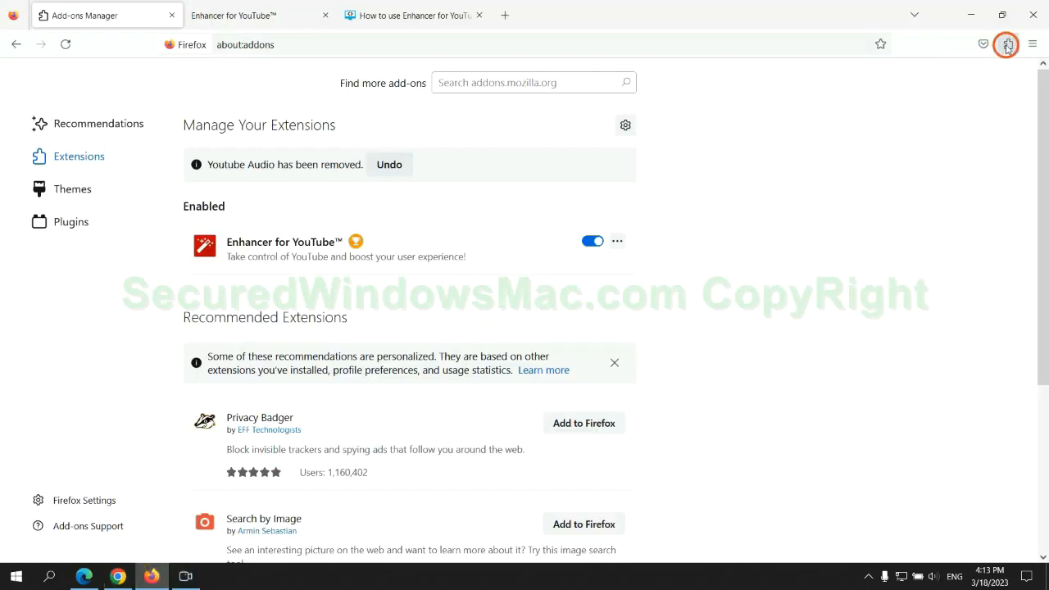
# - Remove Enhancer for YouTube from Firefox's add-ons manager and confirm
pyautogui.click(1007, 45)
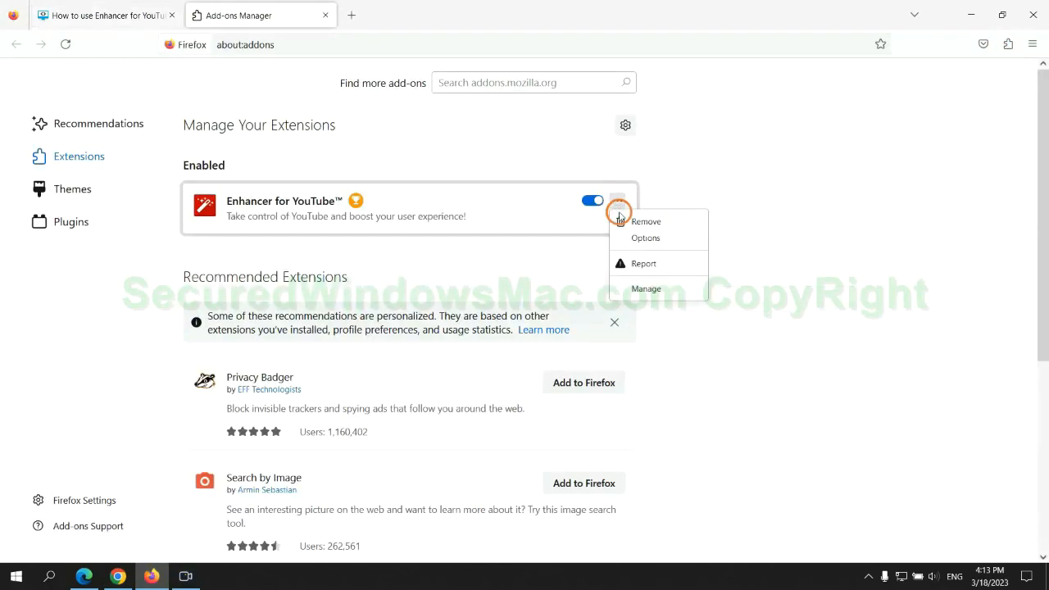
pyautogui.click(646, 221)
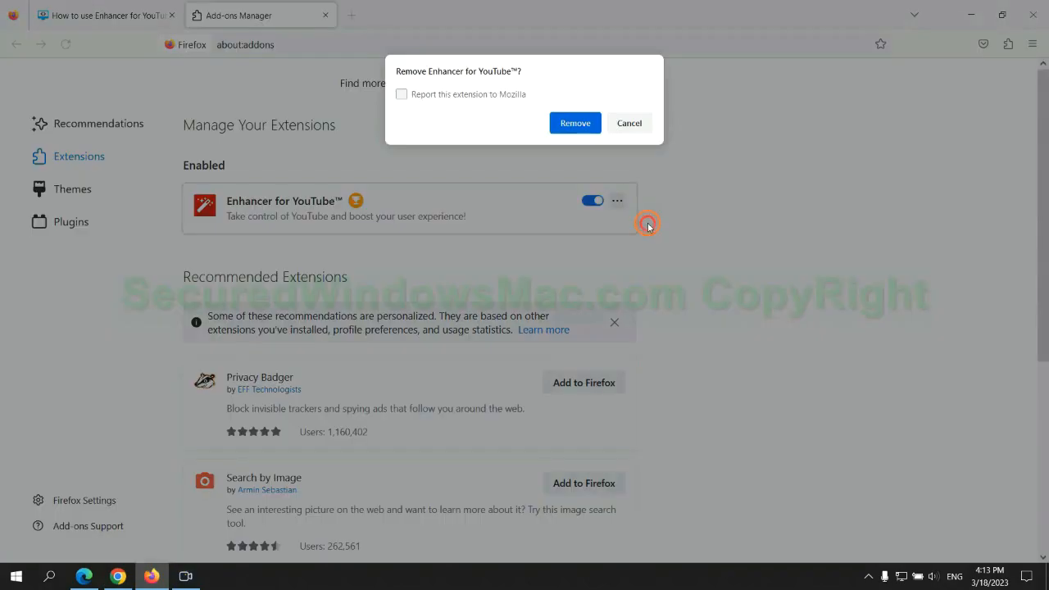
pyautogui.click(575, 122)
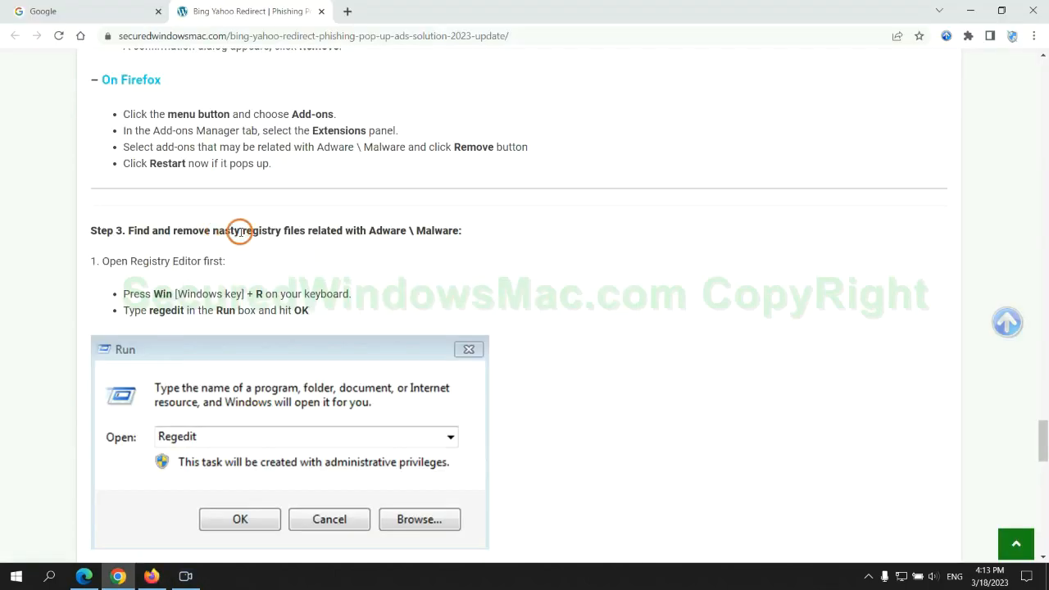
# - Scroll the guide down to Step 3 about the Registry Editor
pyautogui.scroll(-3)
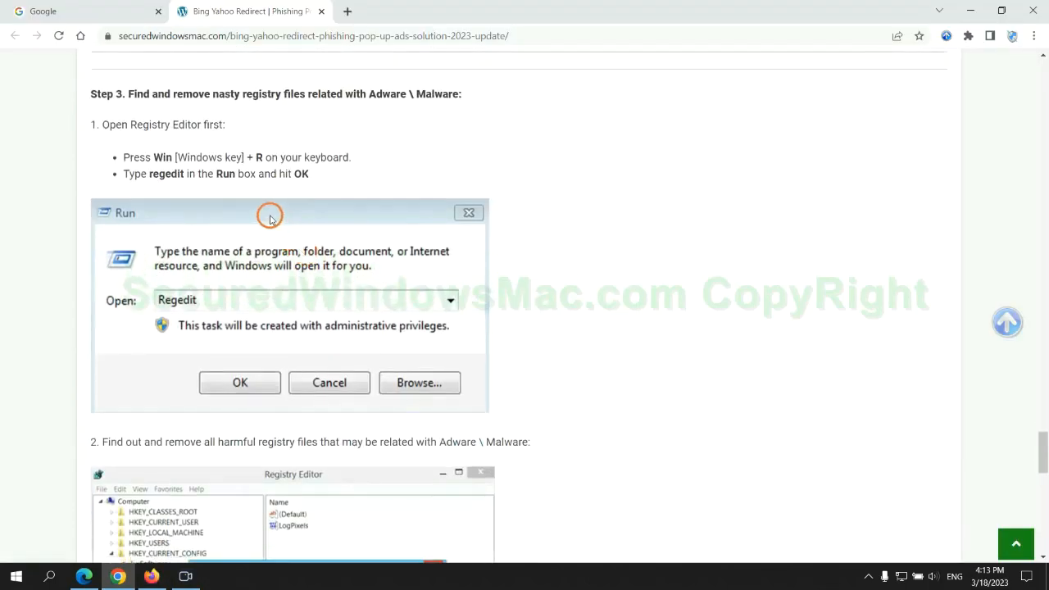
pyautogui.moveTo(213, 189)
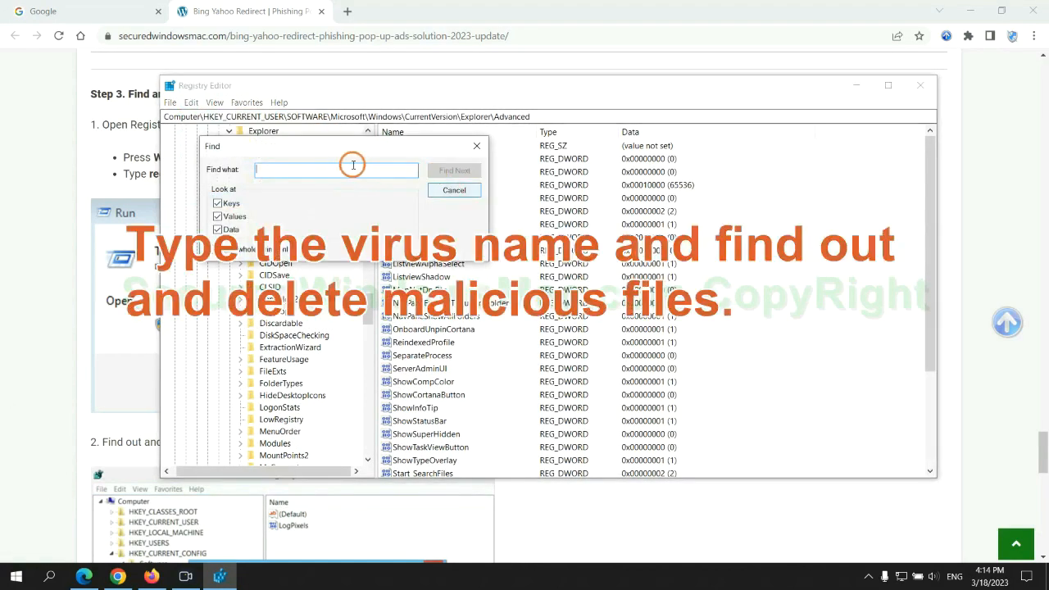
# - Search the registry for 'Apps' and right-click the found StoreAppsOnTaskbar value
pyautogui.write('Apps')
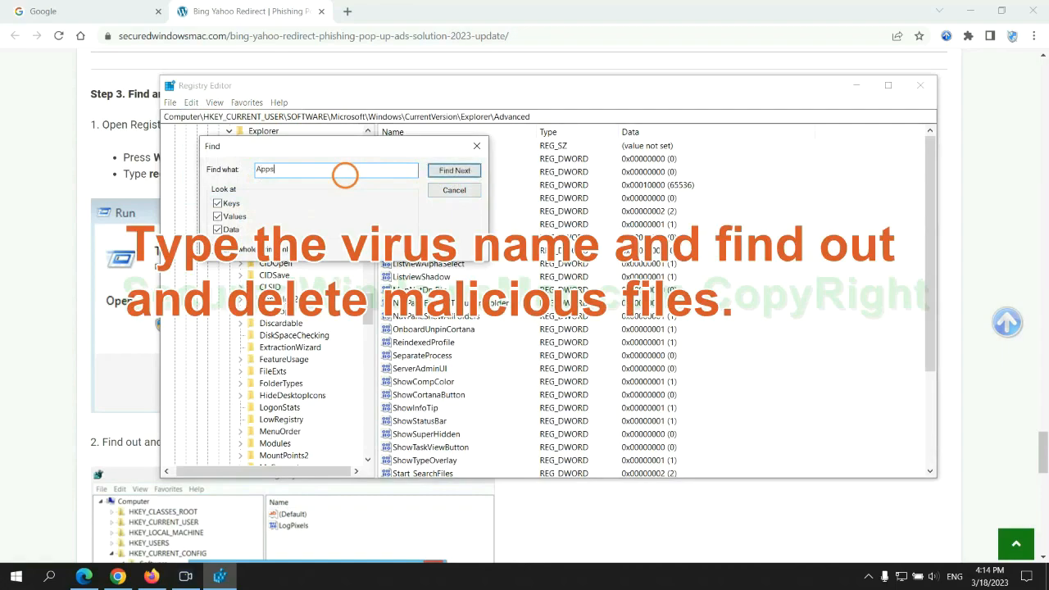
pyautogui.click(454, 170)
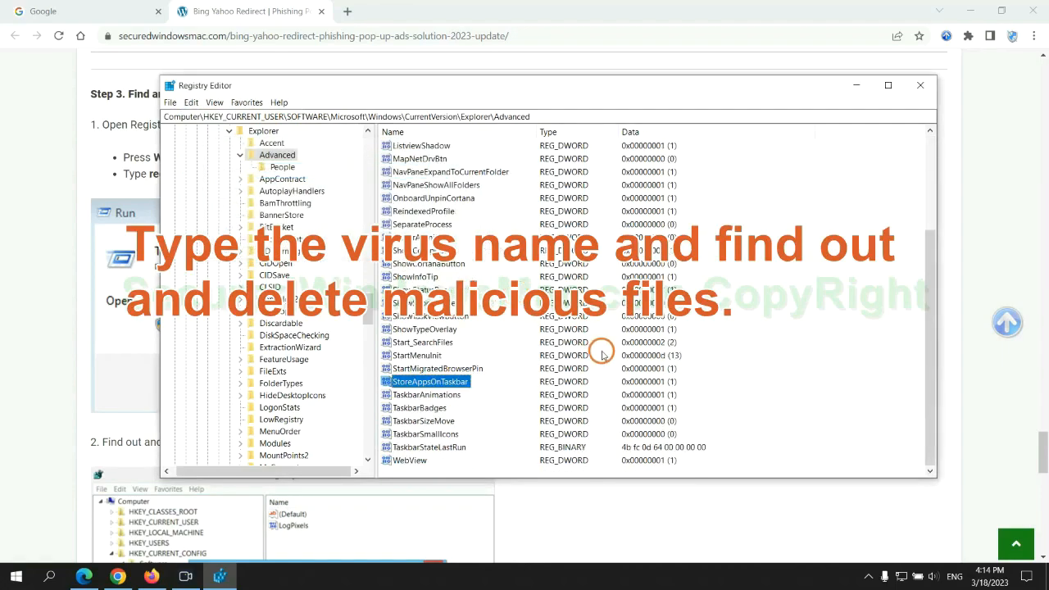
pyautogui.rightClick(429, 381)
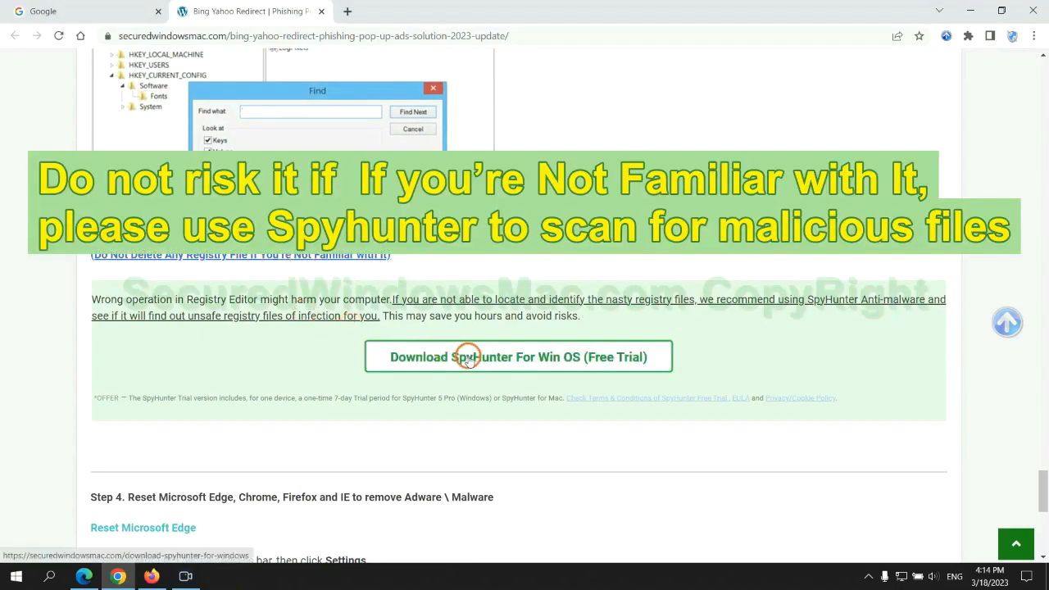
# - Scroll to Step 4 and highlight the Reset Microsoft Edge heading
pyautogui.scroll(-3)
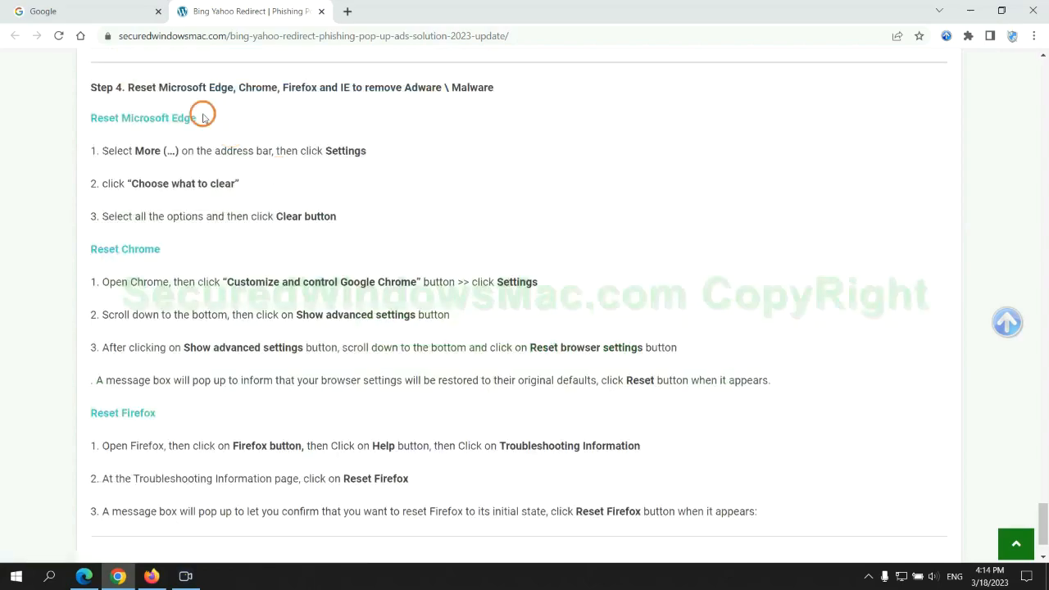
pyautogui.doubleClick(141, 87)
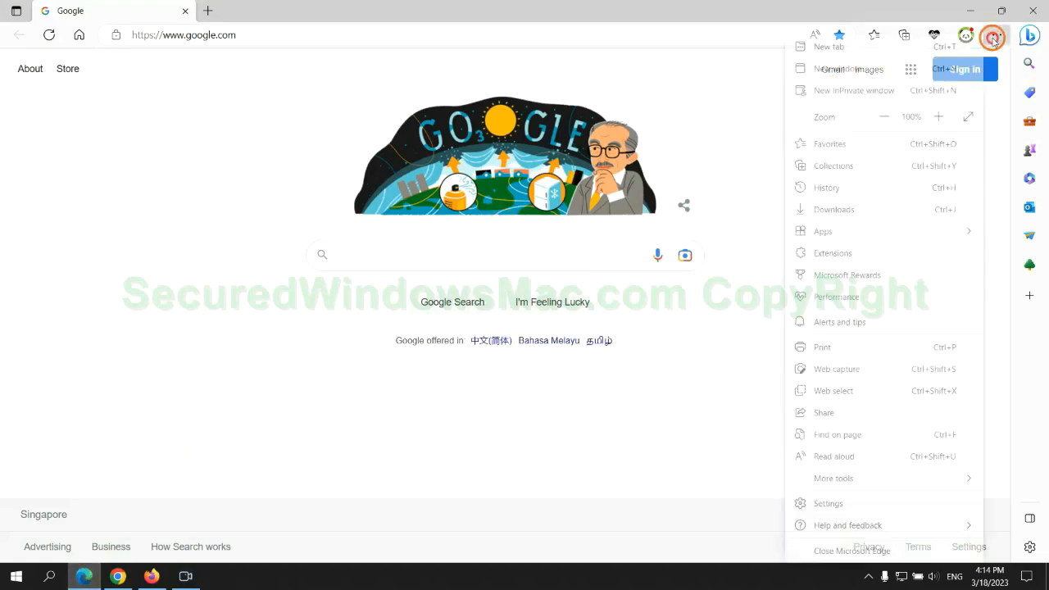
# - In Edge's Privacy, search and services settings, choose what browsing data to clear
pyautogui.click(828, 503)
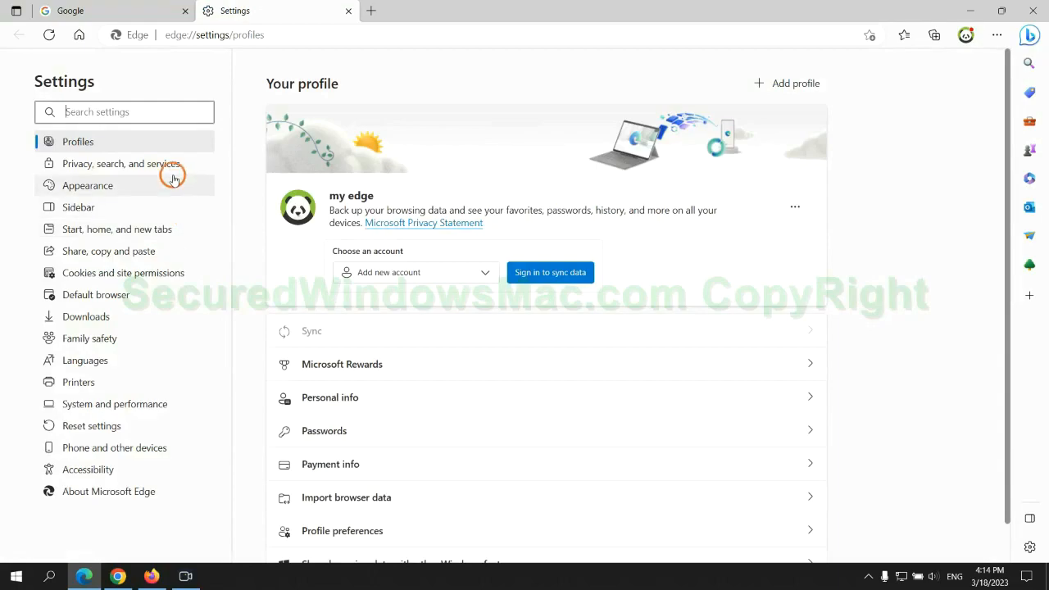
pyautogui.click(122, 163)
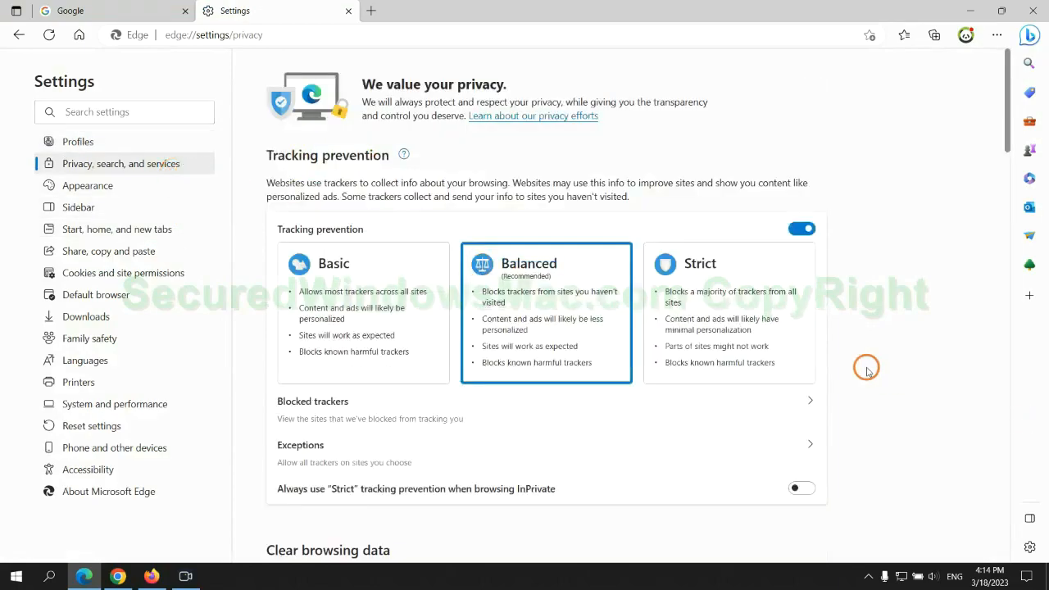
pyautogui.scroll(-3)
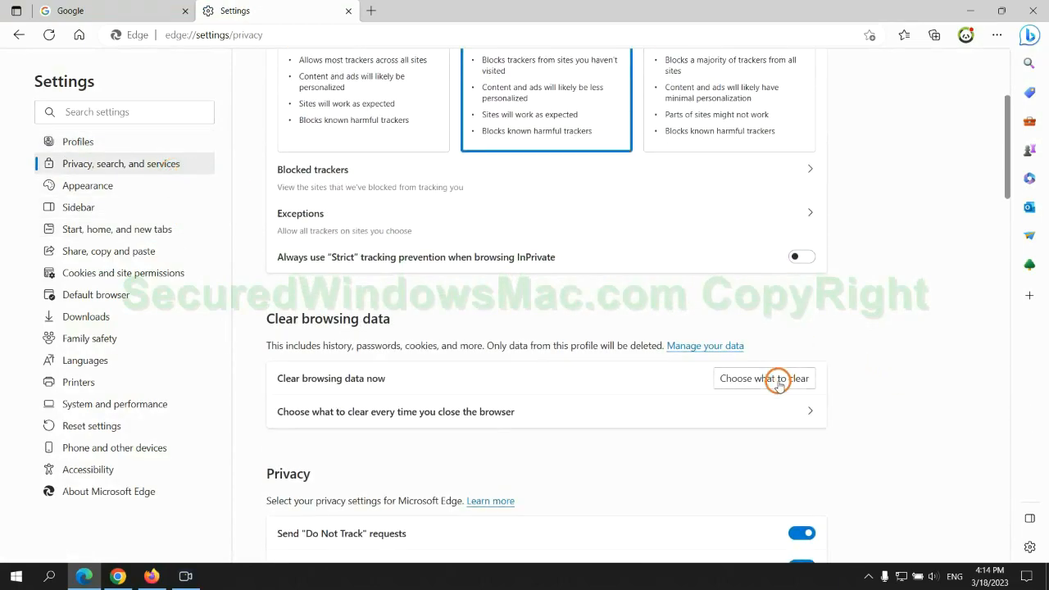
pyautogui.click(764, 378)
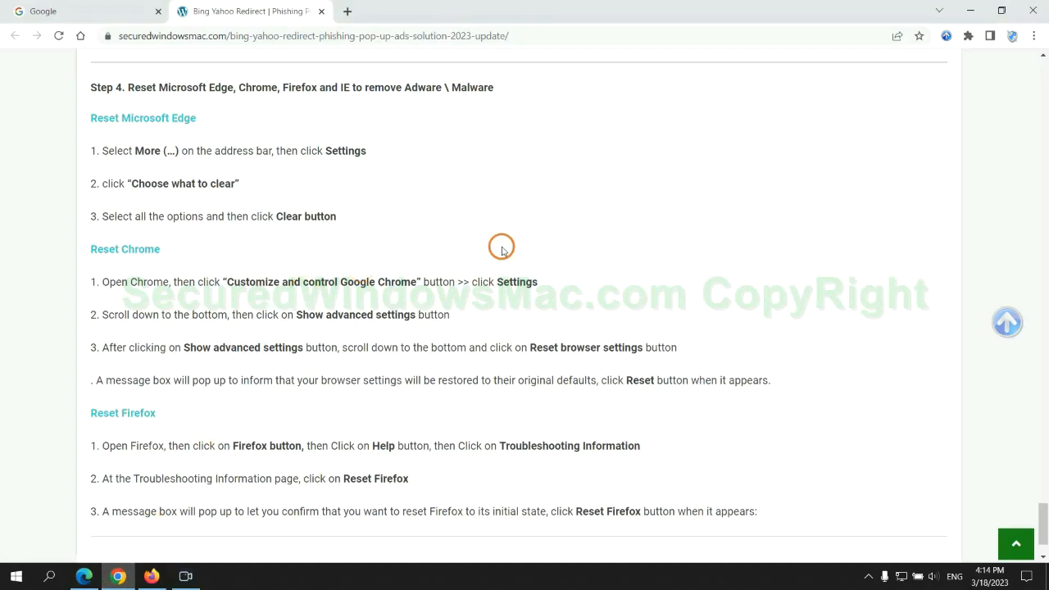
# - Search Chrome settings for 'reset' and confirm restoring settings to their defaults
pyautogui.click(1034, 41)
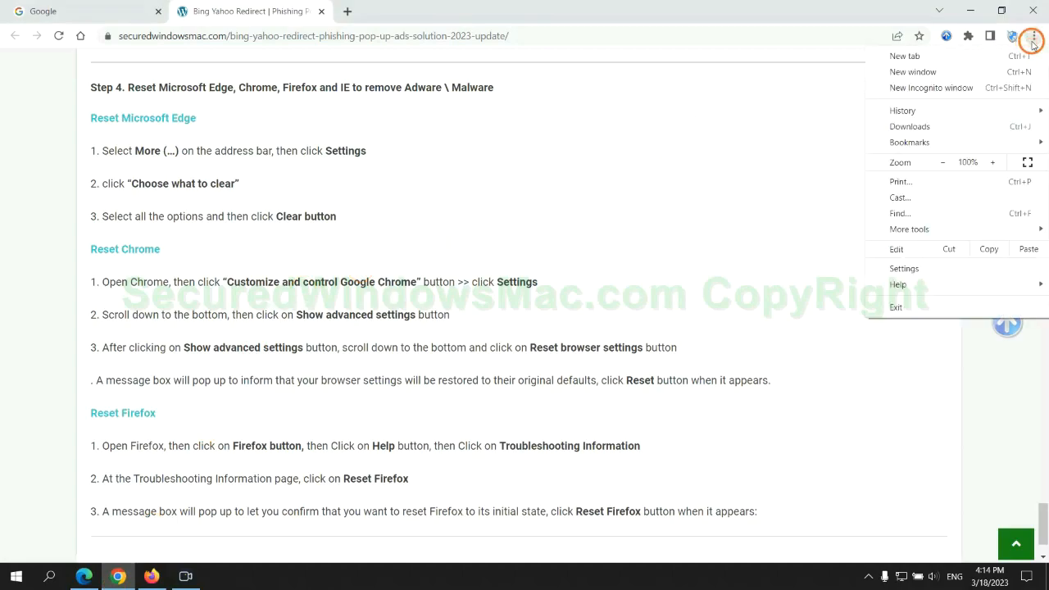
pyautogui.click(904, 268)
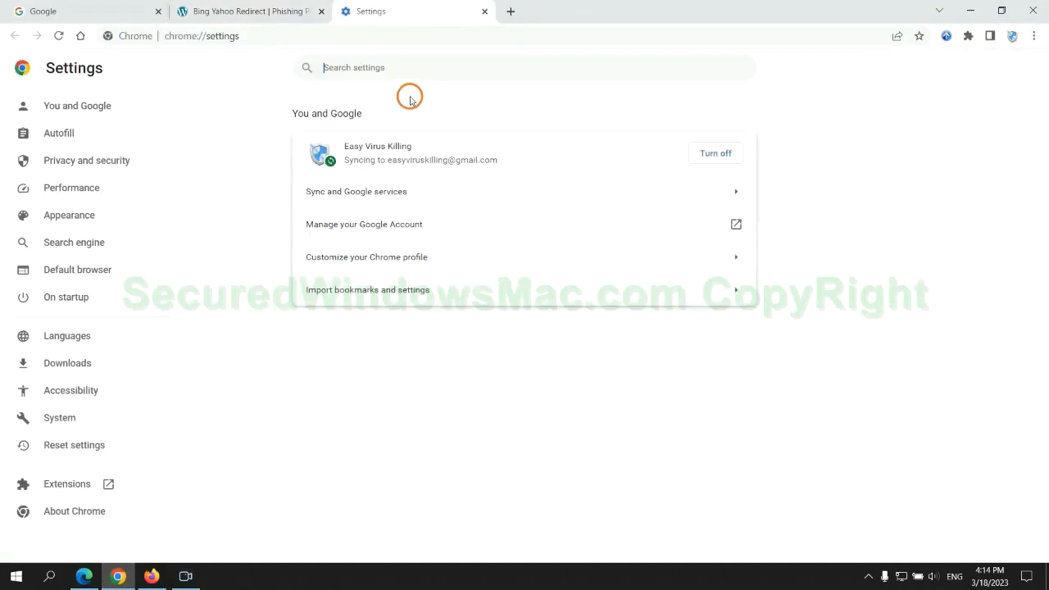
pyautogui.write('reset')
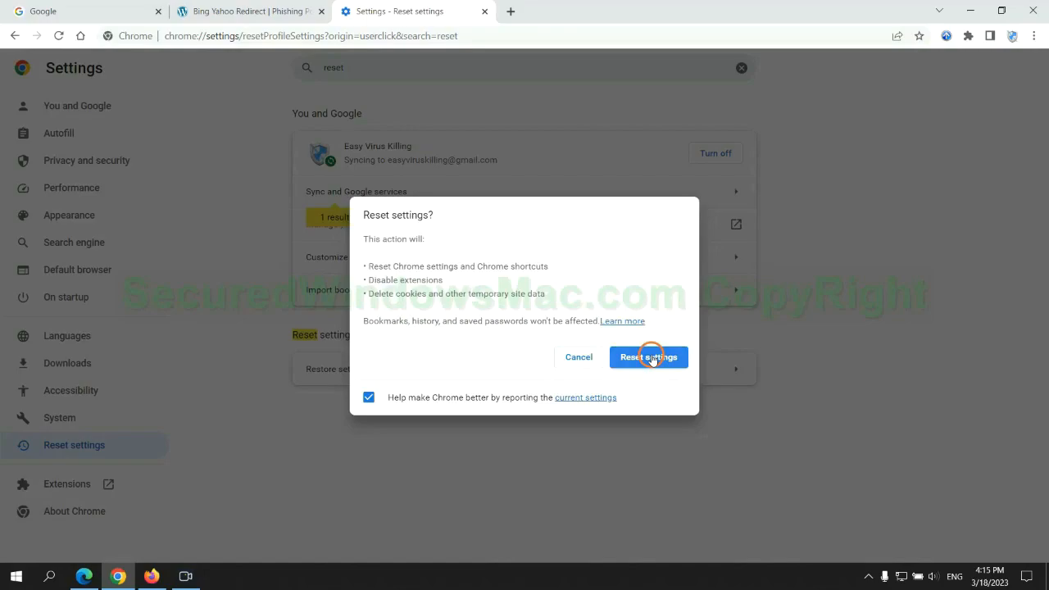
pyautogui.click(648, 356)
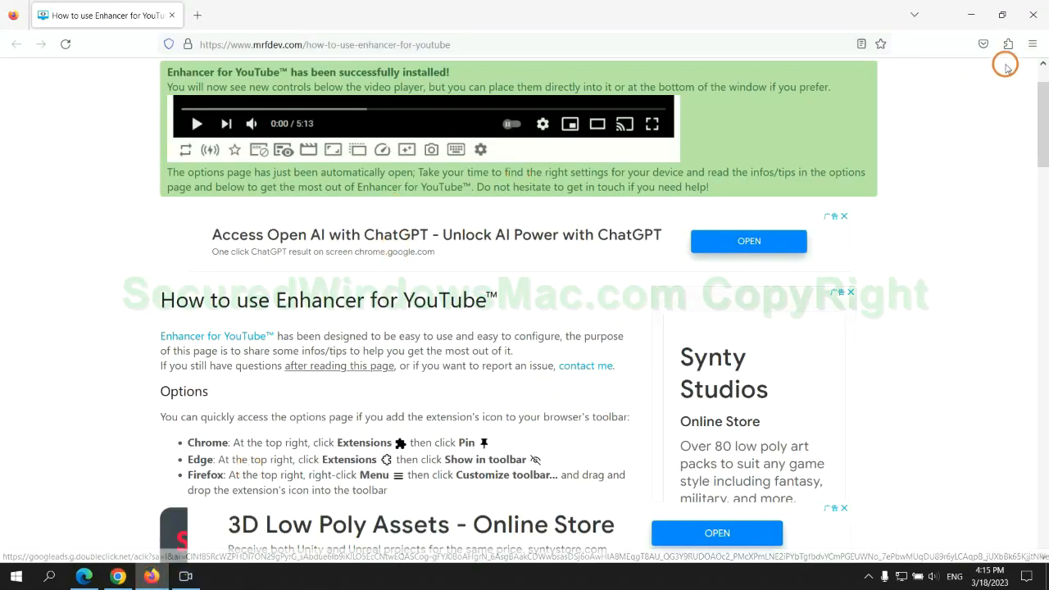
# - From Help > More troubleshooting information, start Refresh Firefox
pyautogui.click(1032, 44)
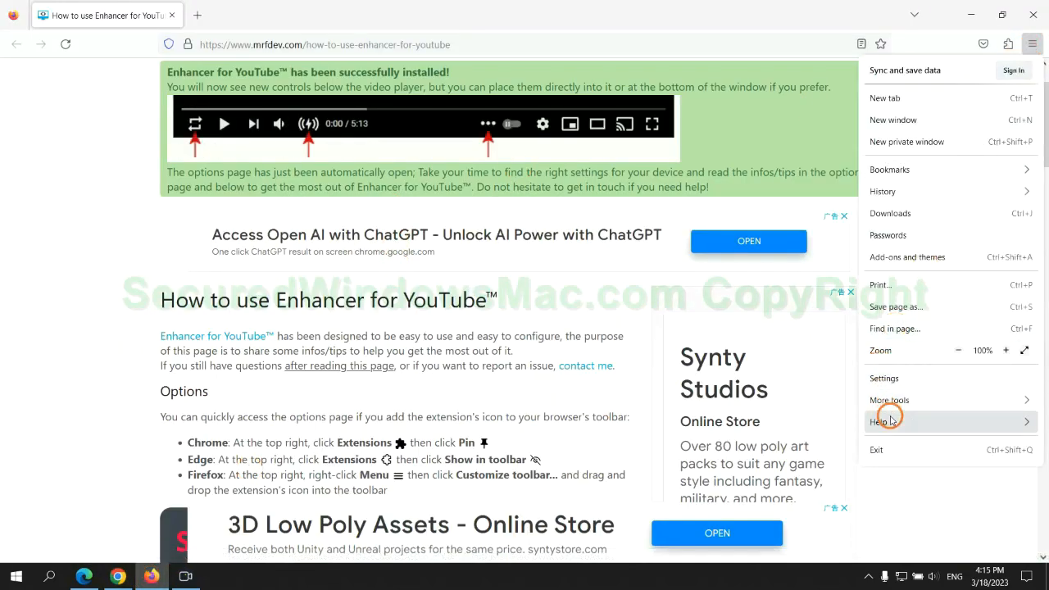
pyautogui.click(885, 421)
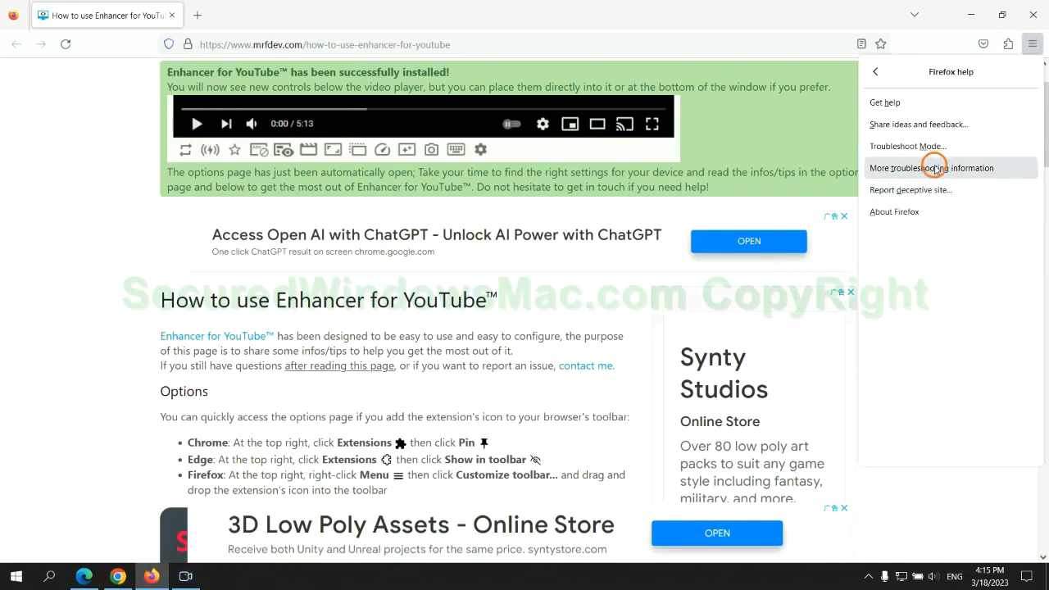
pyautogui.click(932, 167)
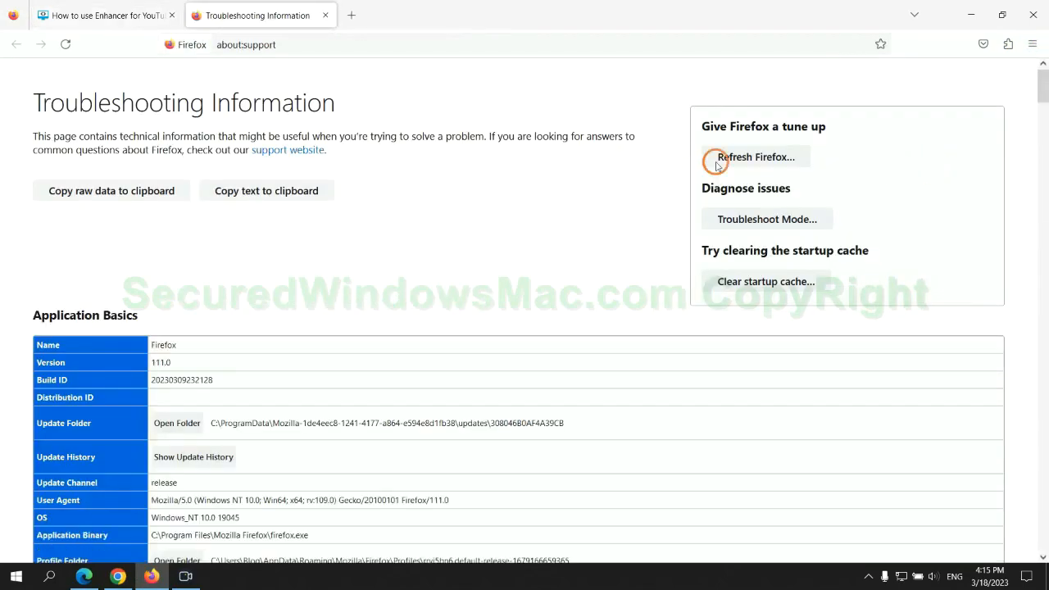
pyautogui.click(755, 156)
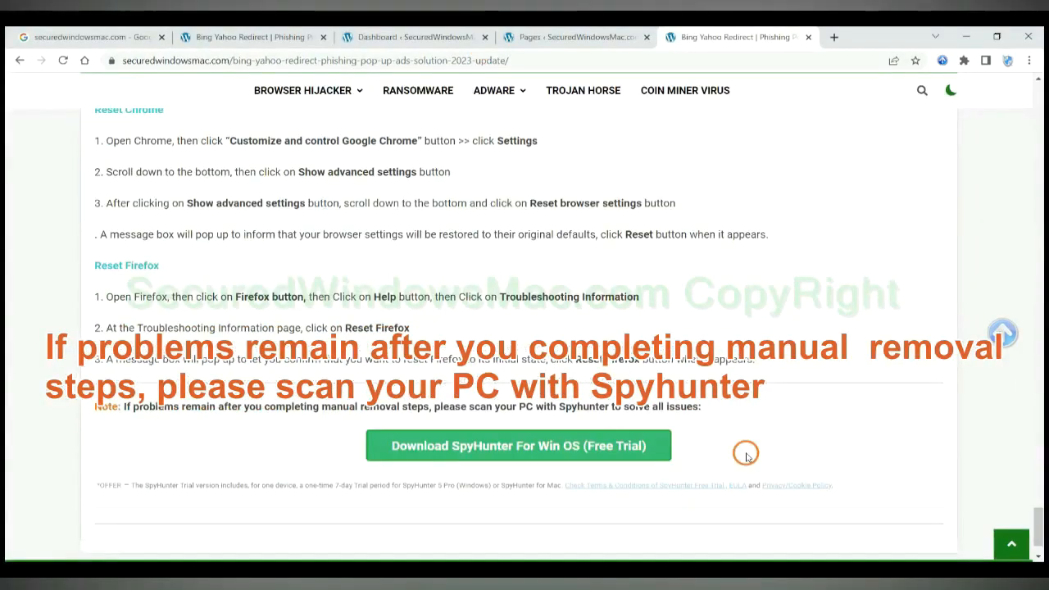
pyautogui.moveTo(345, 379)
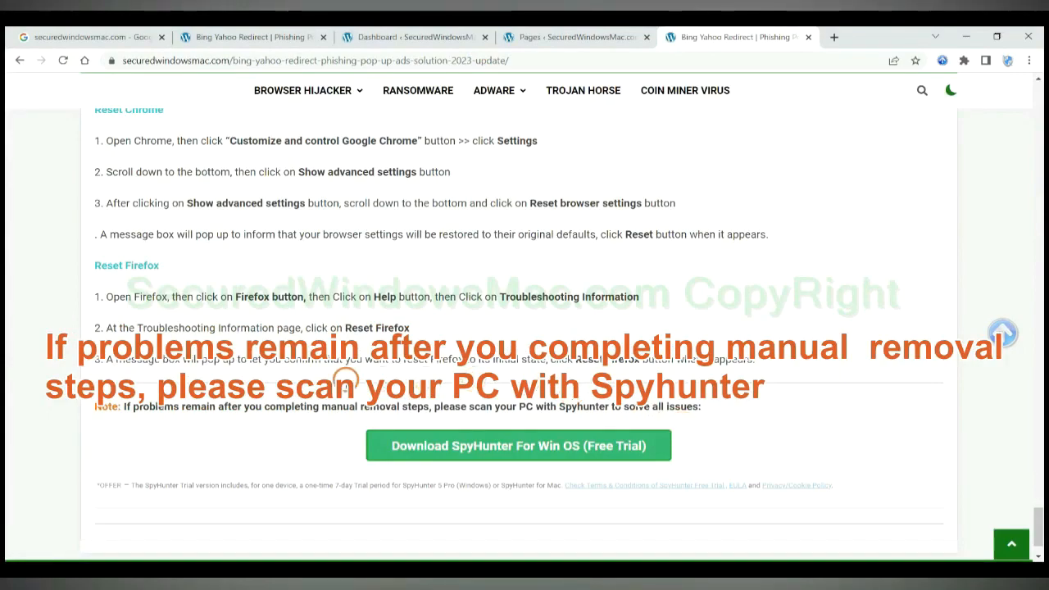